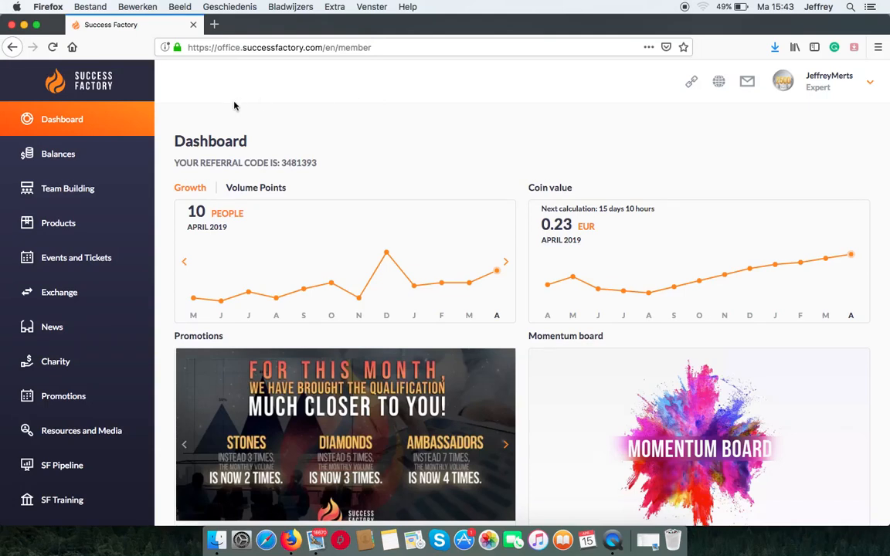
Go to Balances and show the Coin Account with total, free and escrowed amounts
click(58, 154)
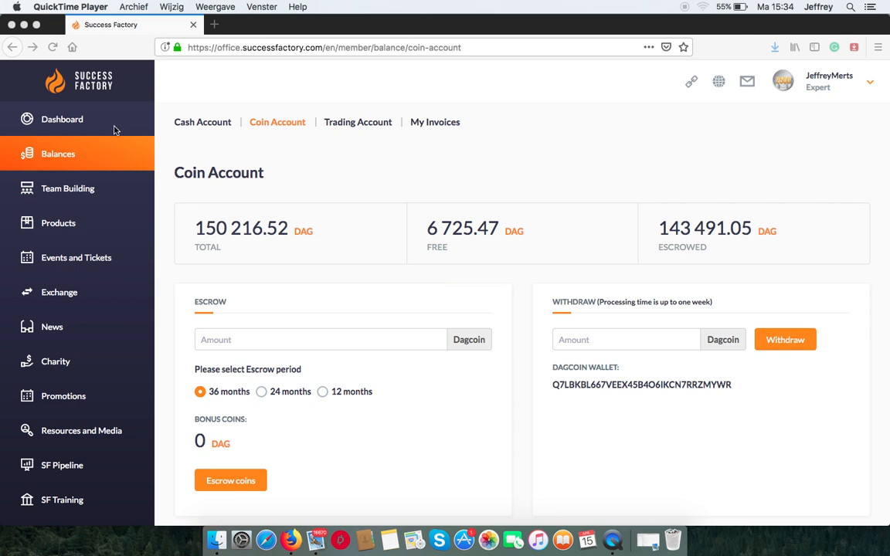
click(203, 122)
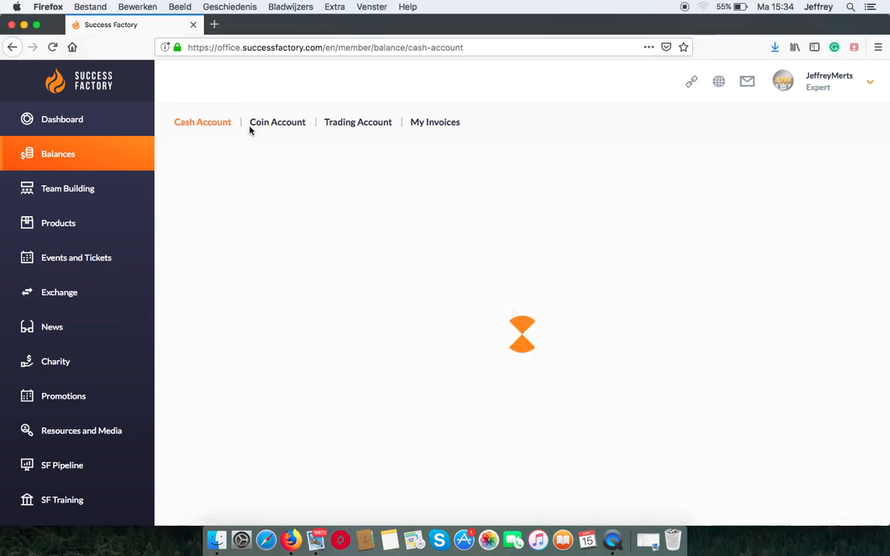
click(278, 122)
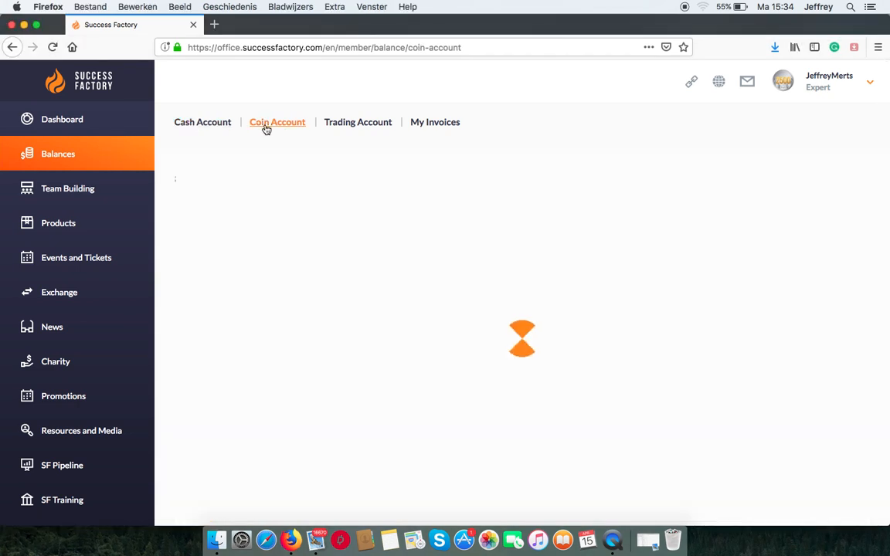
click(277, 122)
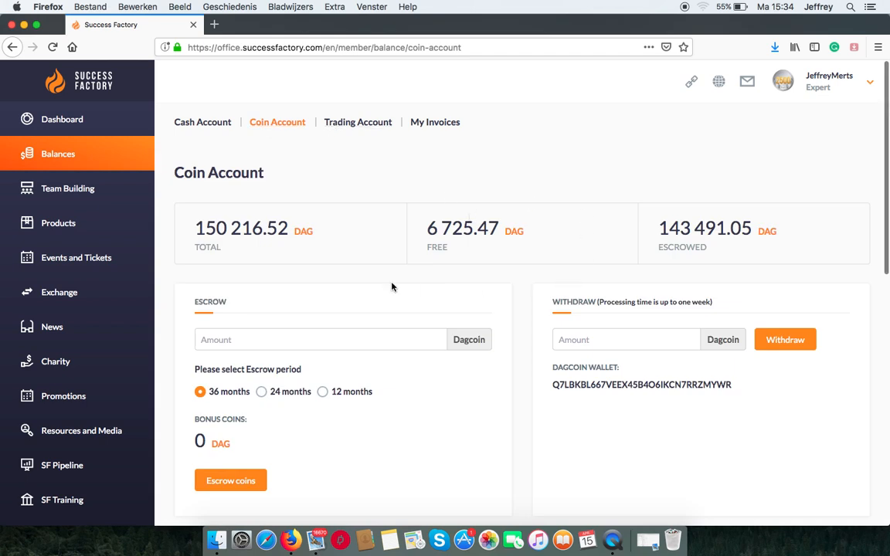
mouse_move(569, 252)
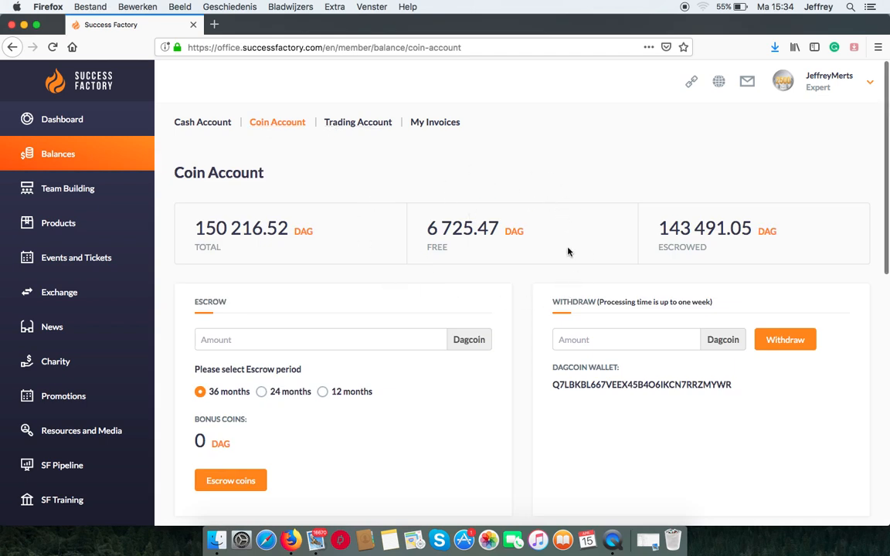
mouse_move(419, 281)
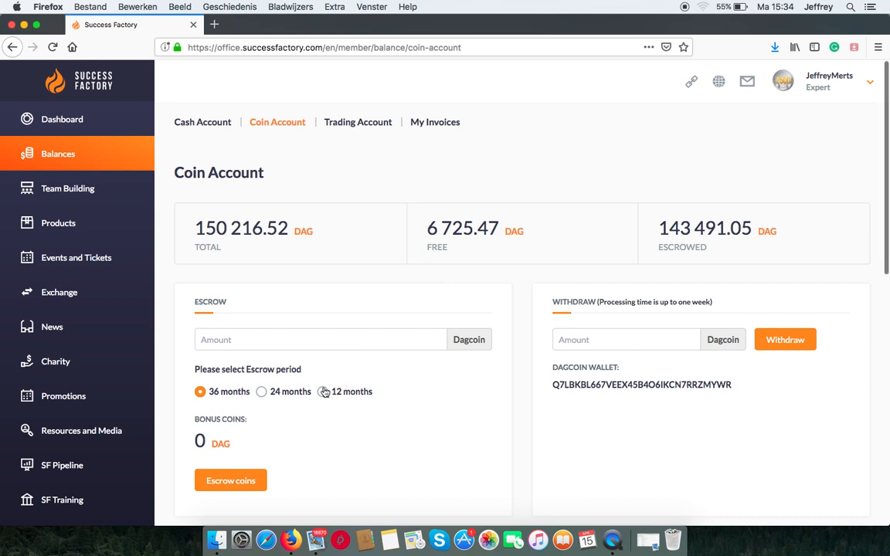
mouse_move(340, 358)
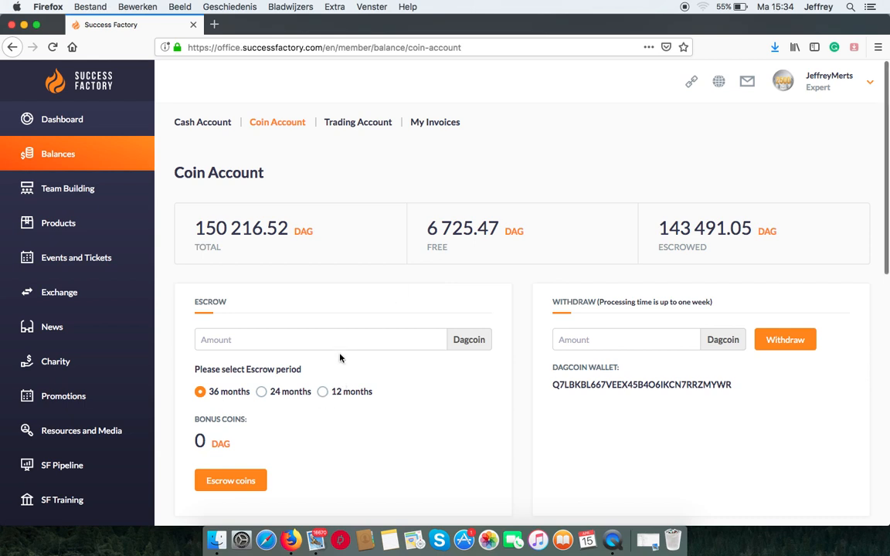
Enter 100 DAG as the escrow amount and compare the 12- and 24-month bonuses
text(100)
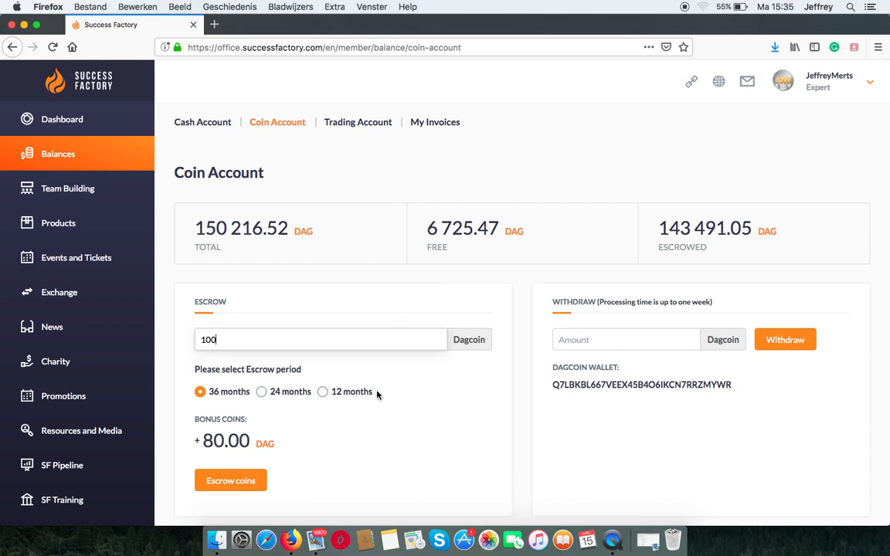
scroll(down, 3)
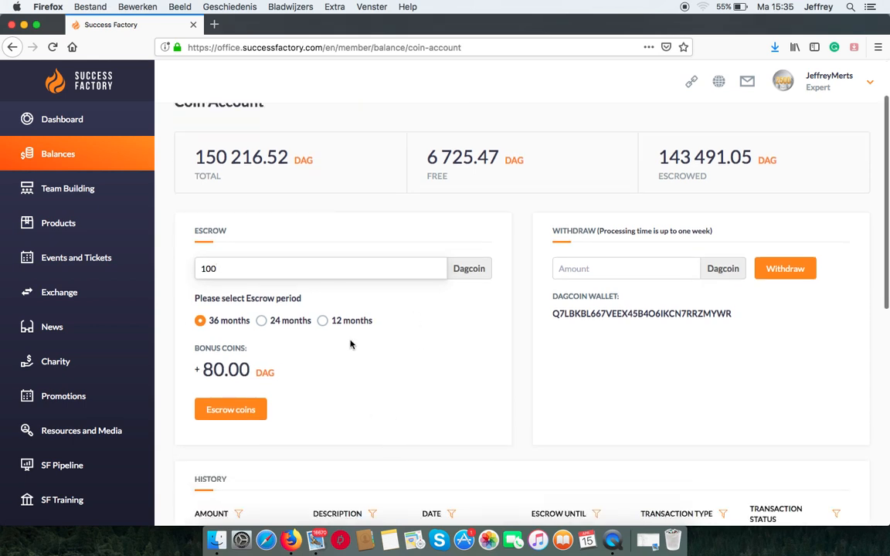
click(321, 320)
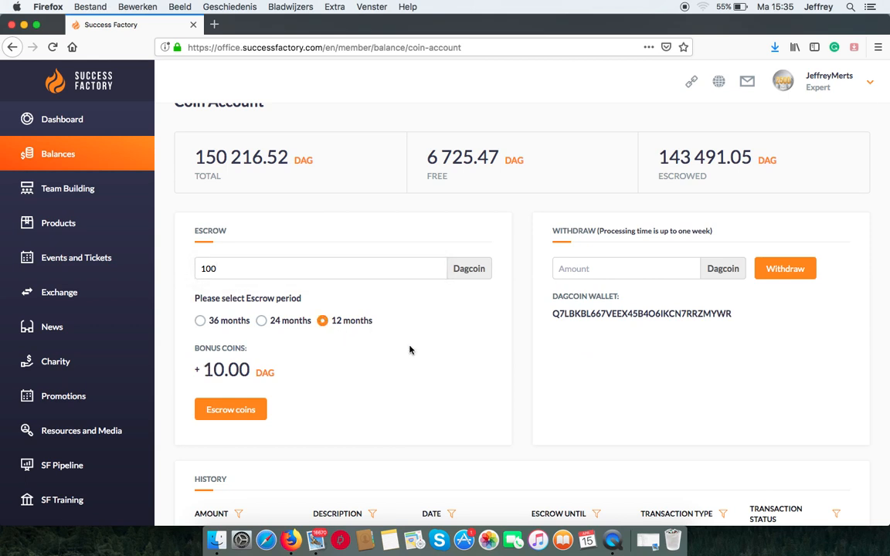
mouse_move(334, 343)
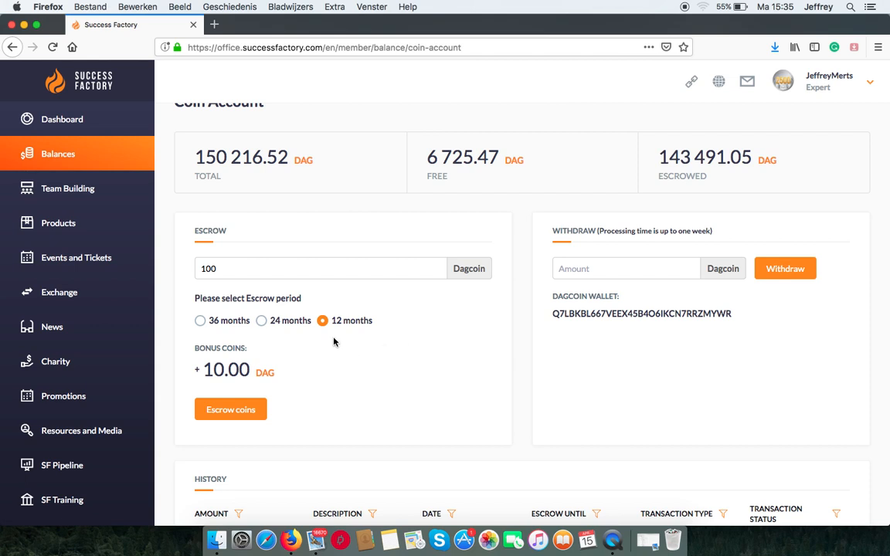
click(261, 320)
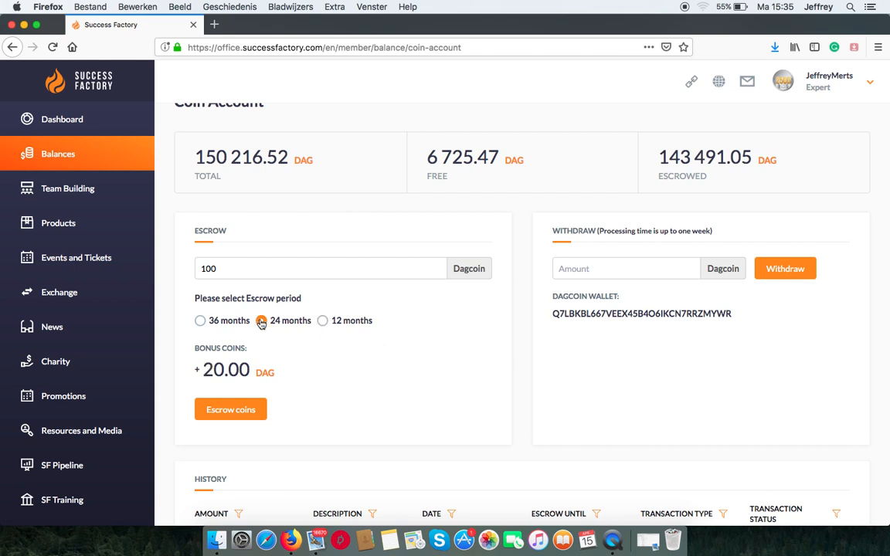
Check the 36-month bonus, then settle on 12 months with its 10.00 DAG bonus
click(262, 320)
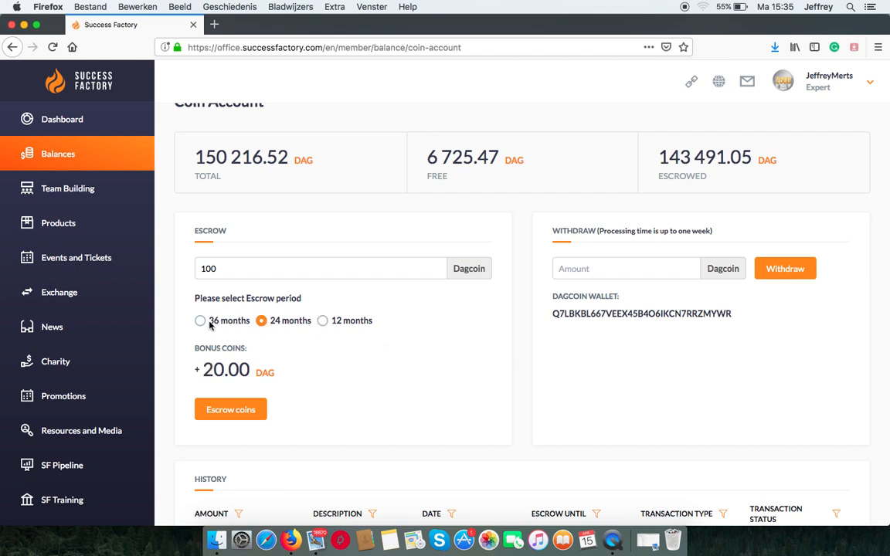
click(201, 320)
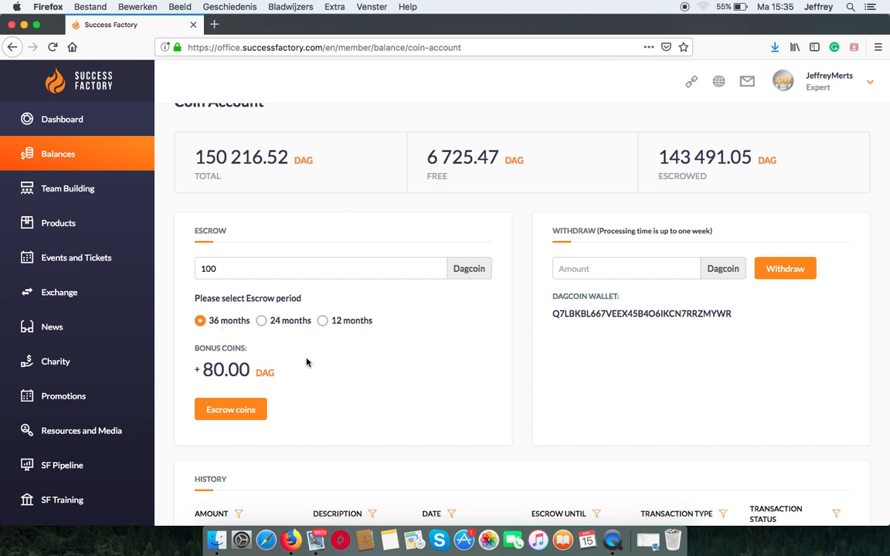
mouse_move(299, 320)
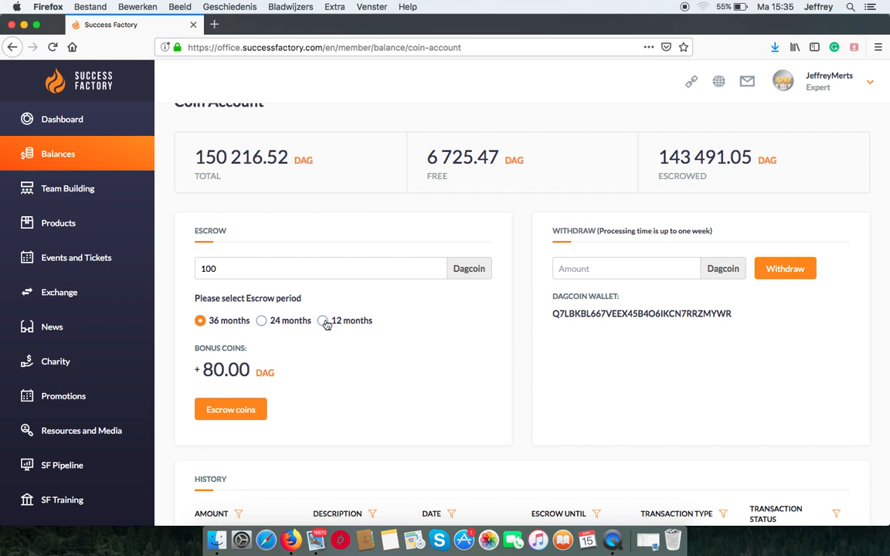
click(323, 320)
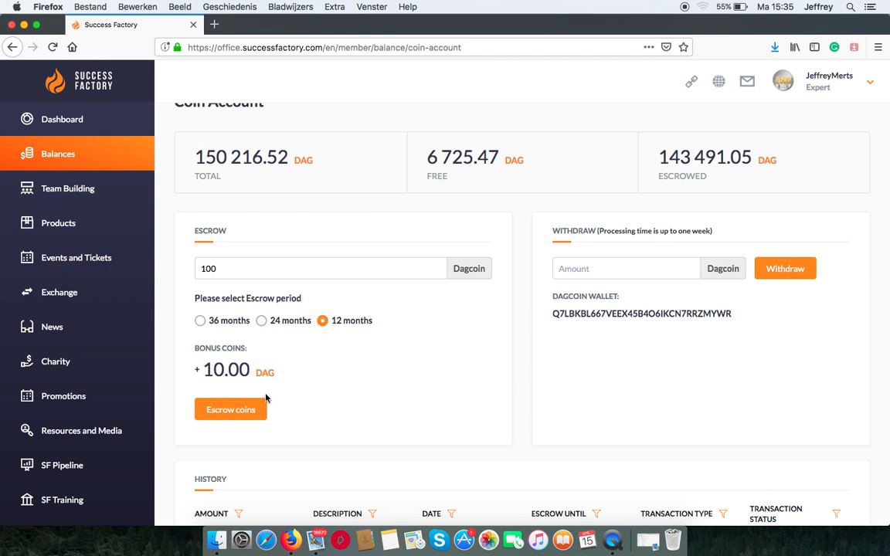
Confirm the 100-coin escrow with the transaction password, raising escrowed coins to 143,601.05 DAG
click(231, 410)
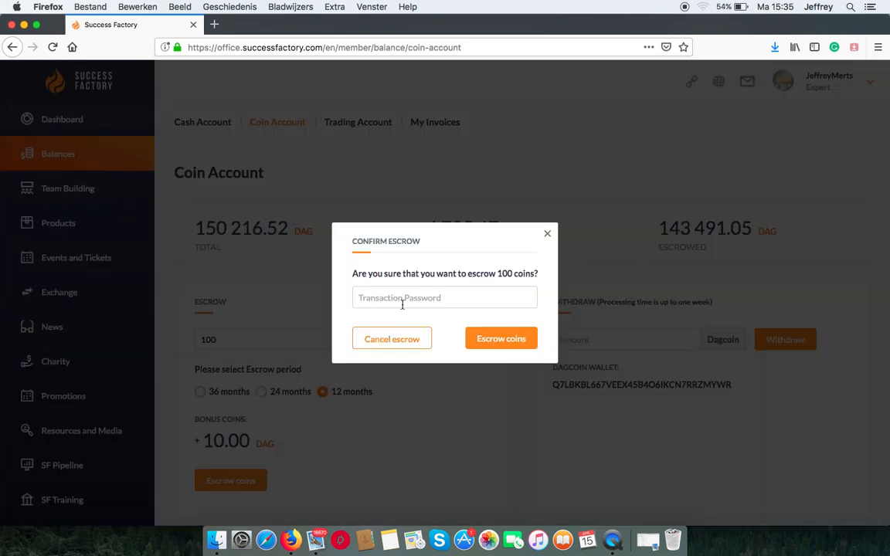
text(••••)
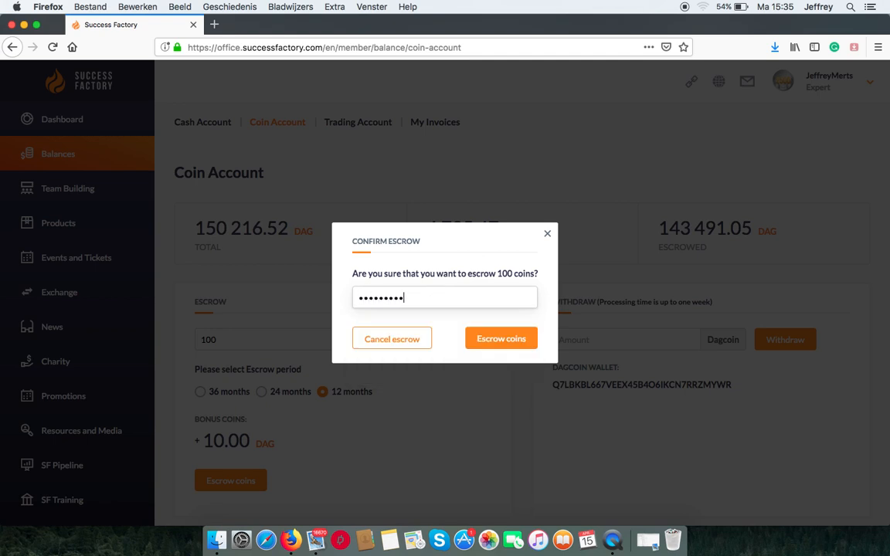
click(500, 339)
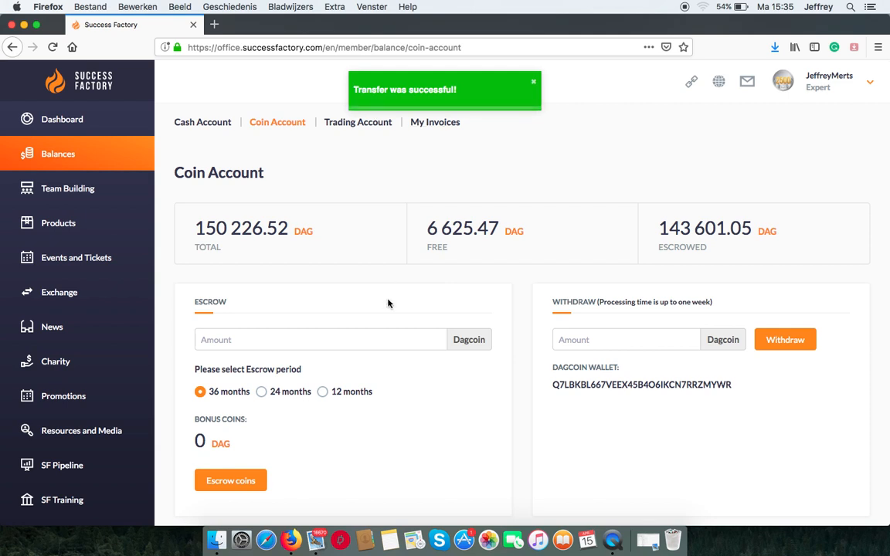
Scroll to the History table showing the -100.00 and -10.00 DAG entries until 15/04/2020
scroll(down, 3)
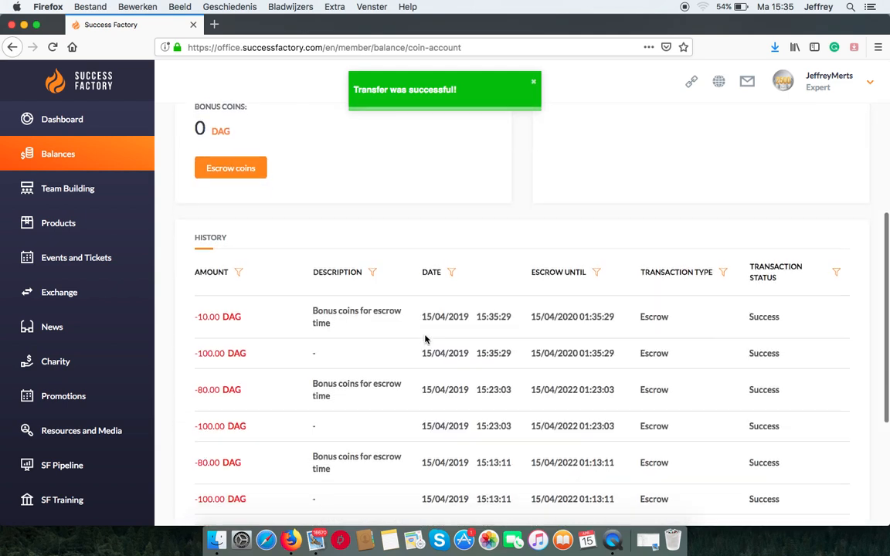
scroll(down, 3)
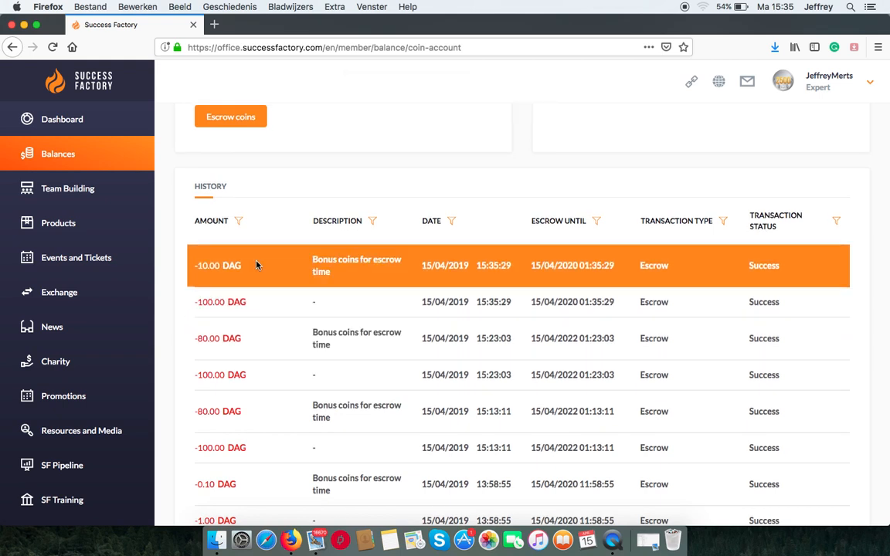
mouse_move(503, 284)
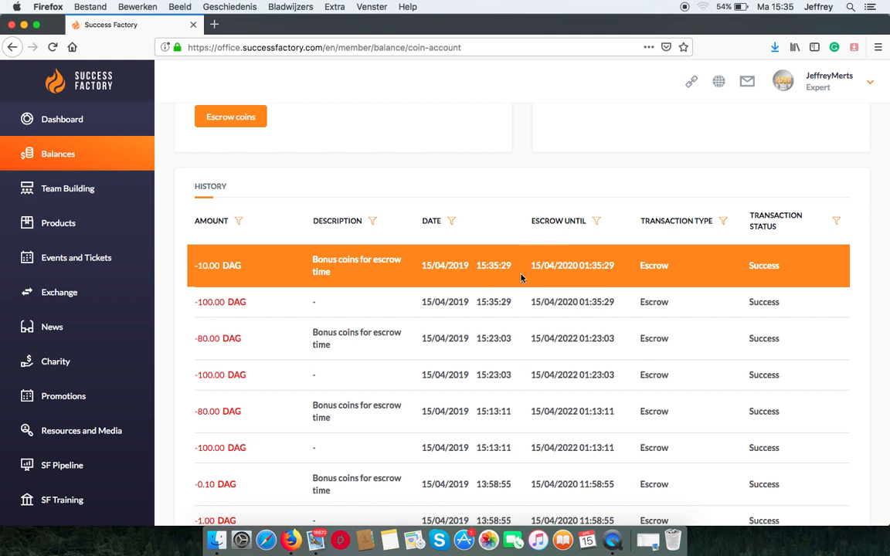
mouse_move(735, 194)
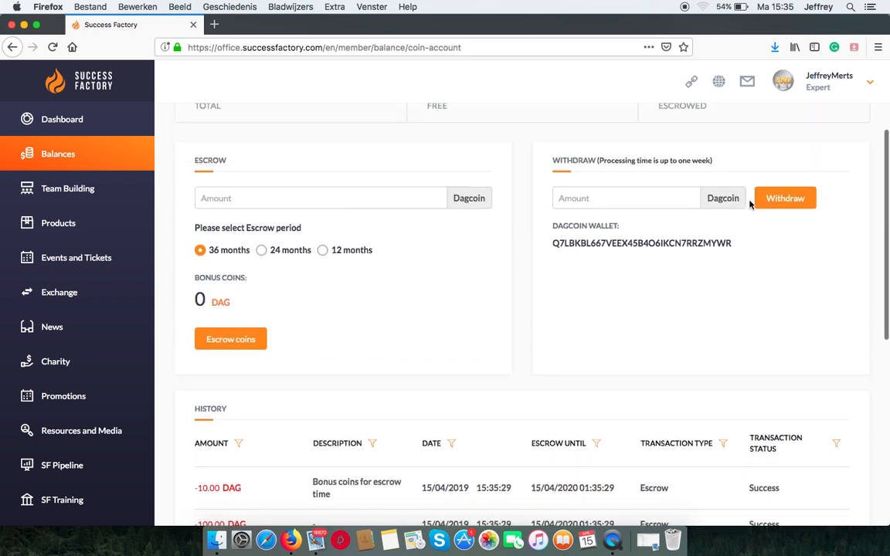
scroll(up, 3)
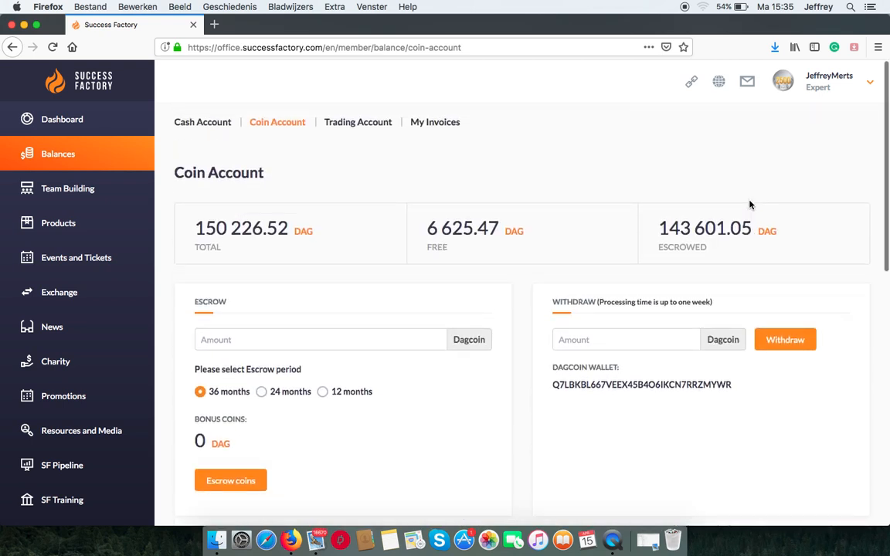
mouse_move(748, 210)
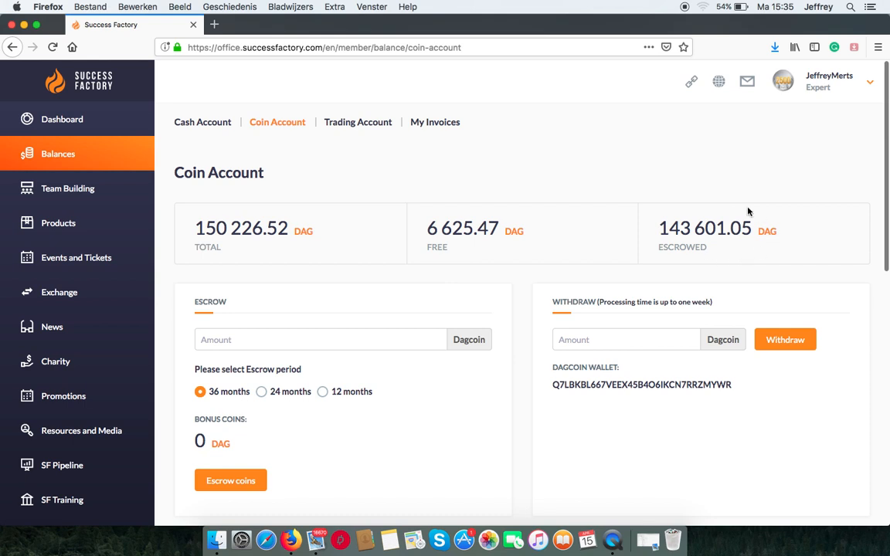
mouse_move(639, 190)
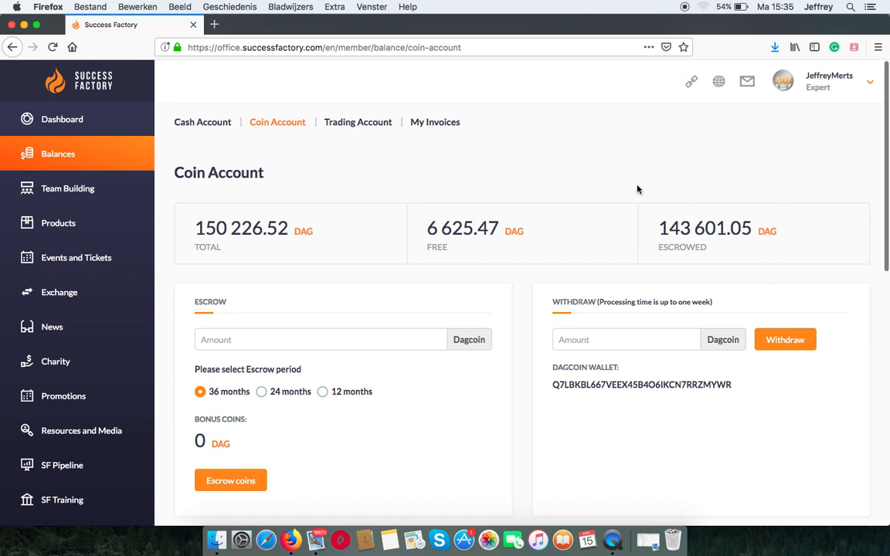
mouse_move(714, 213)
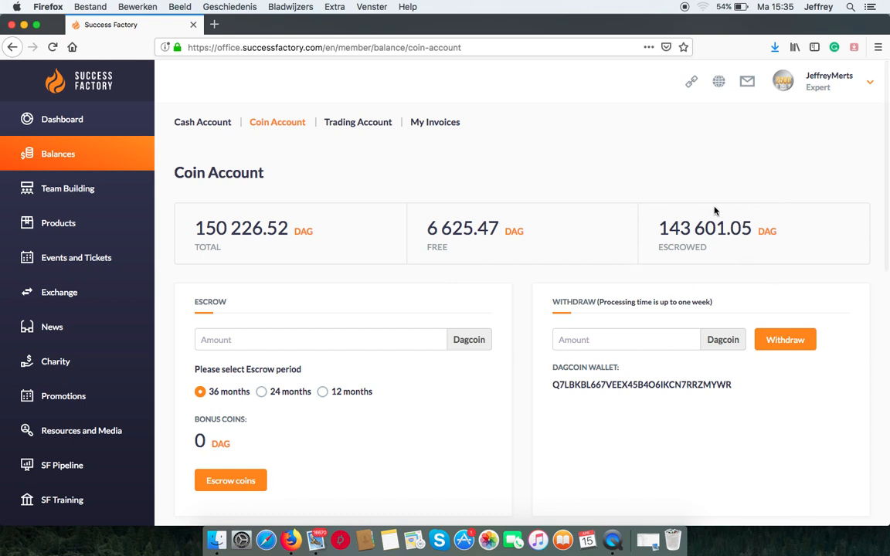
mouse_move(566, 204)
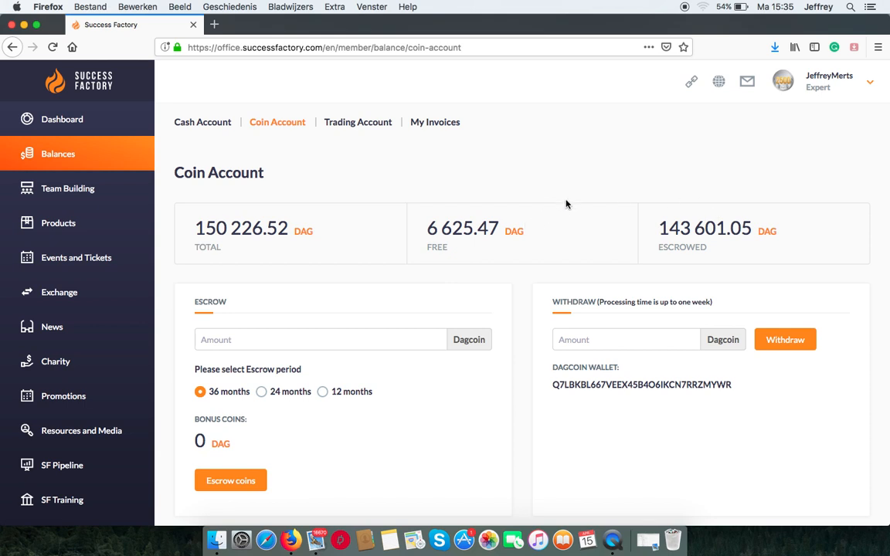